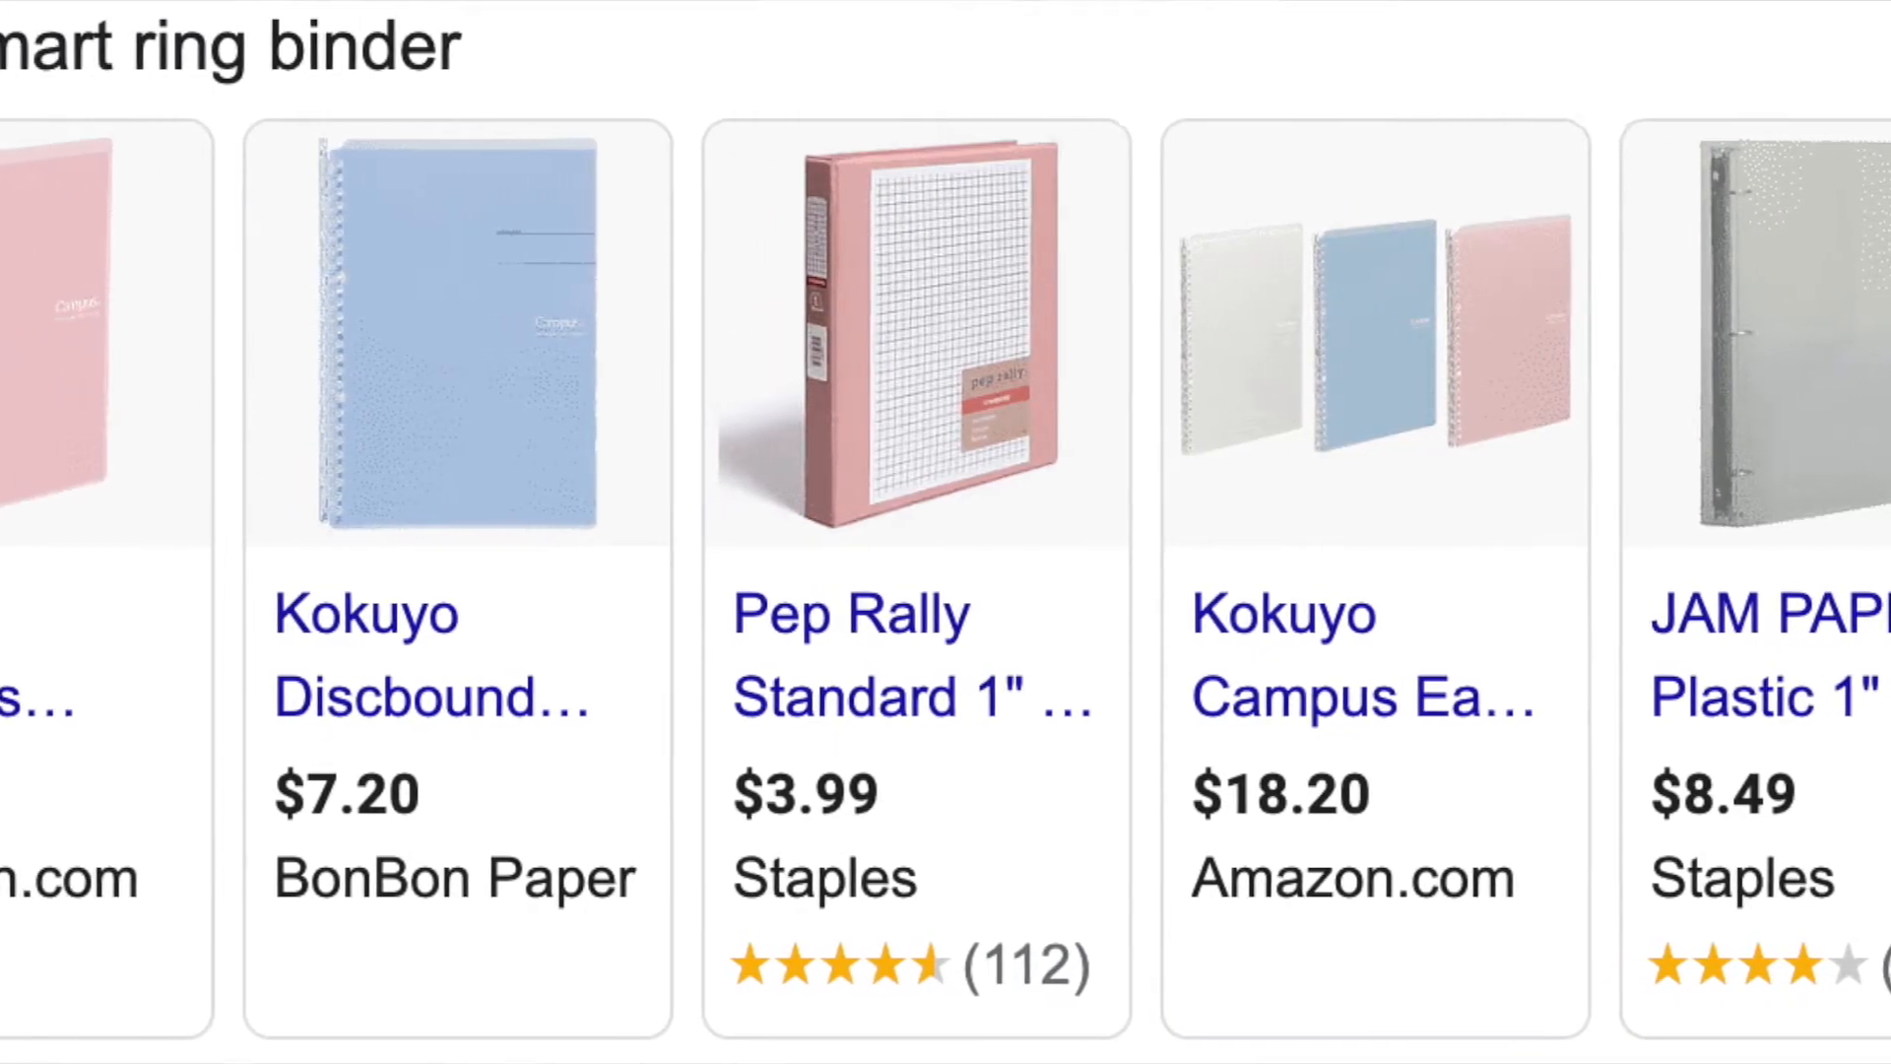
pyautogui.hscroll(-3)
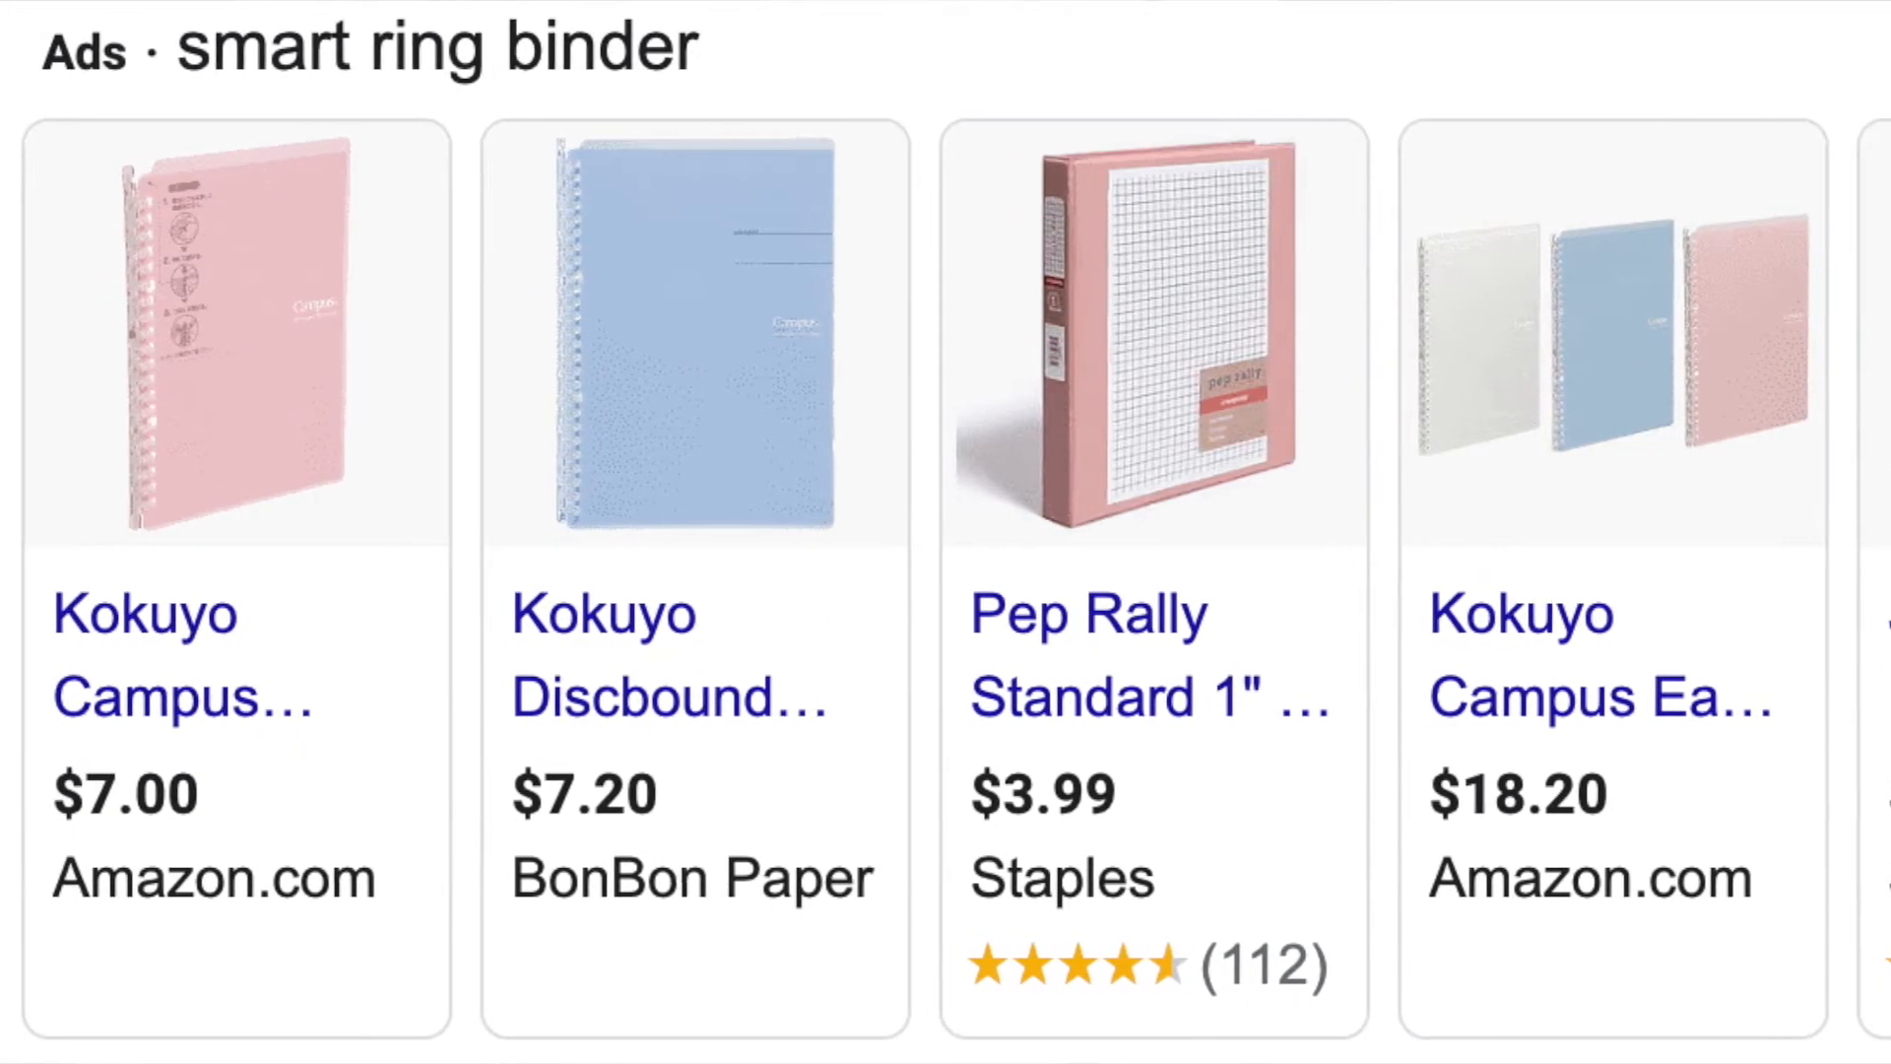